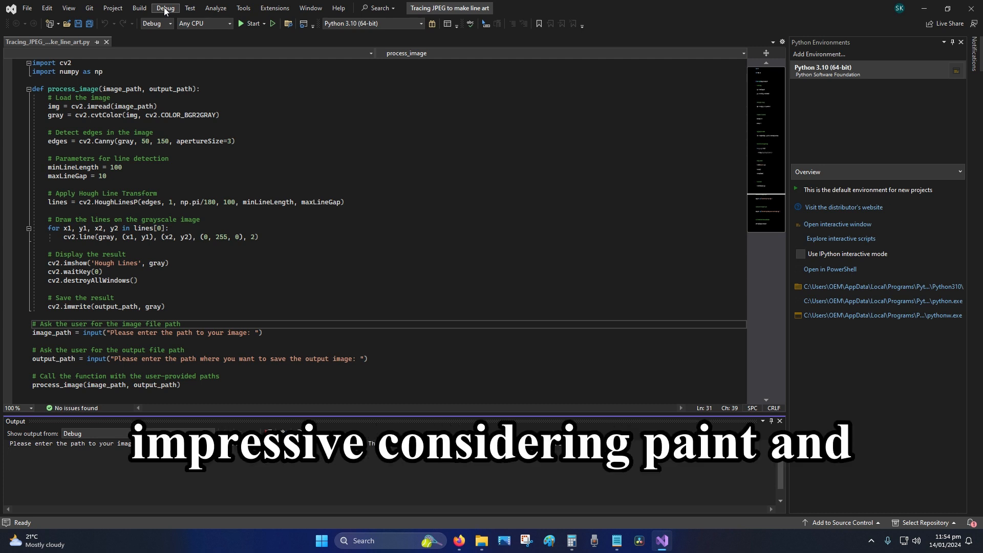
Run the Python script with Start Debugging from the Debug menu.
click(164, 7)
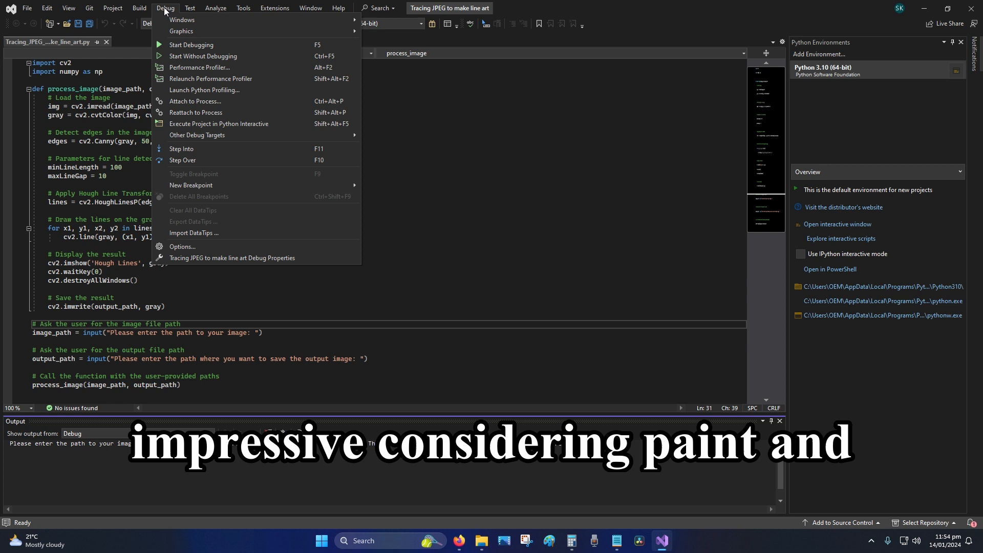
mouse_move(181, 31)
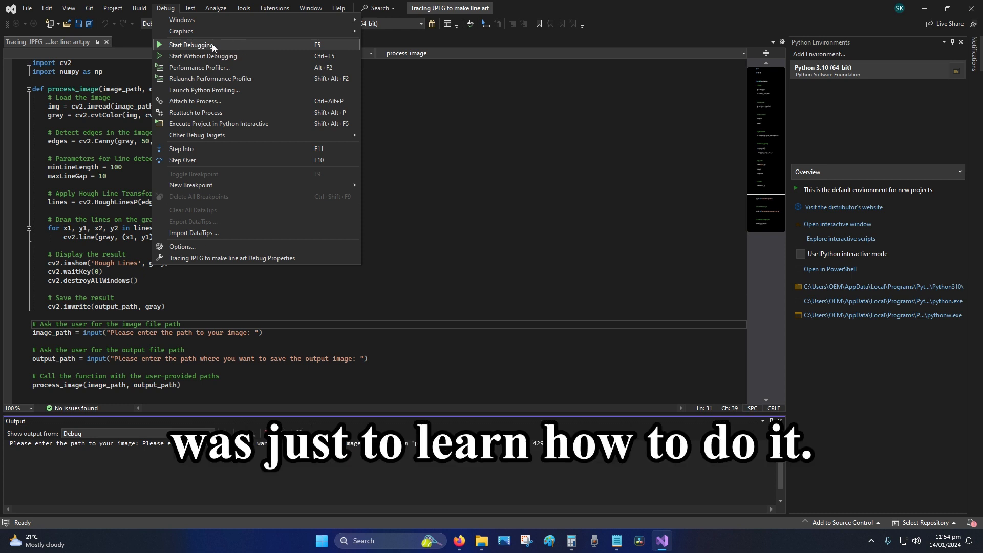
click(191, 44)
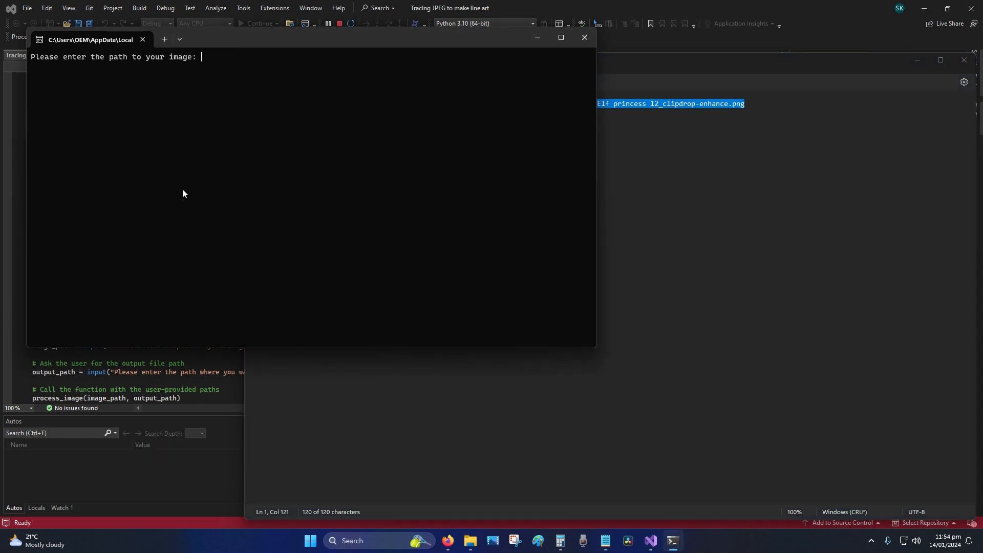
Enter the full path of the Female Elf princess enhanced image as the input image.
text(C:\Users\OEM\Desktop\Ai Art folder\Female Elf princess\Elf princess enhanced\Female Elf princess 12_clipdrop-enhance.png)
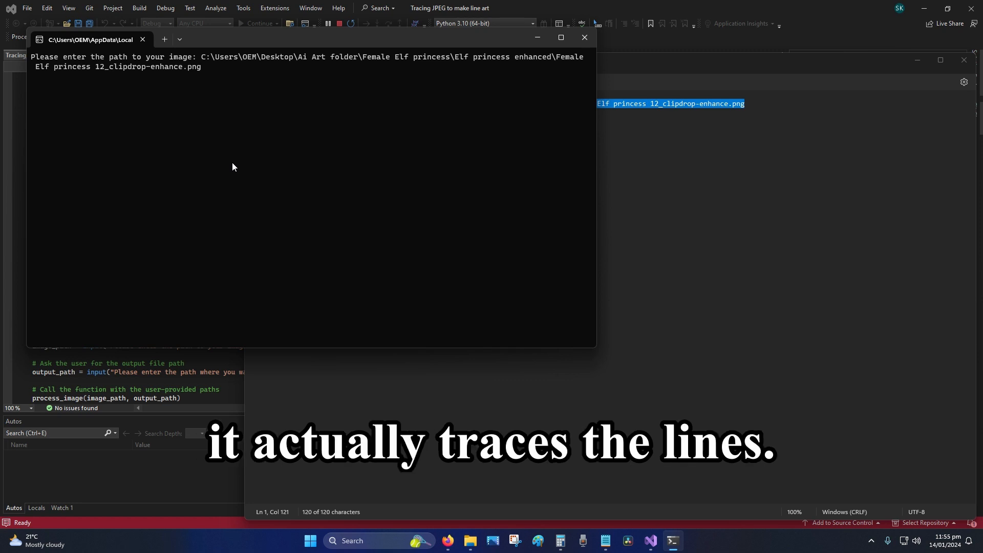
key(enter)
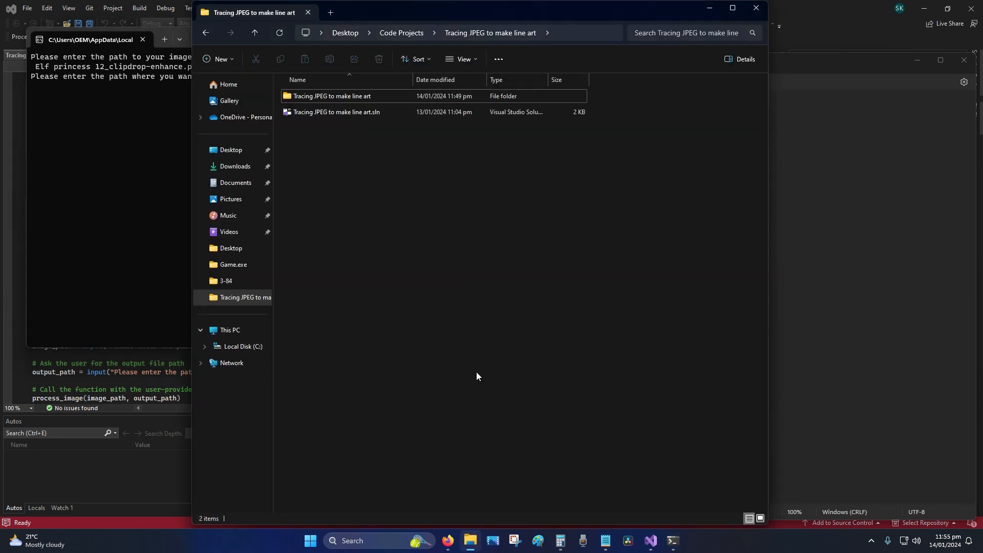
Enter the project folder path followed by grey1.jpeg as the output image path.
click(407, 33)
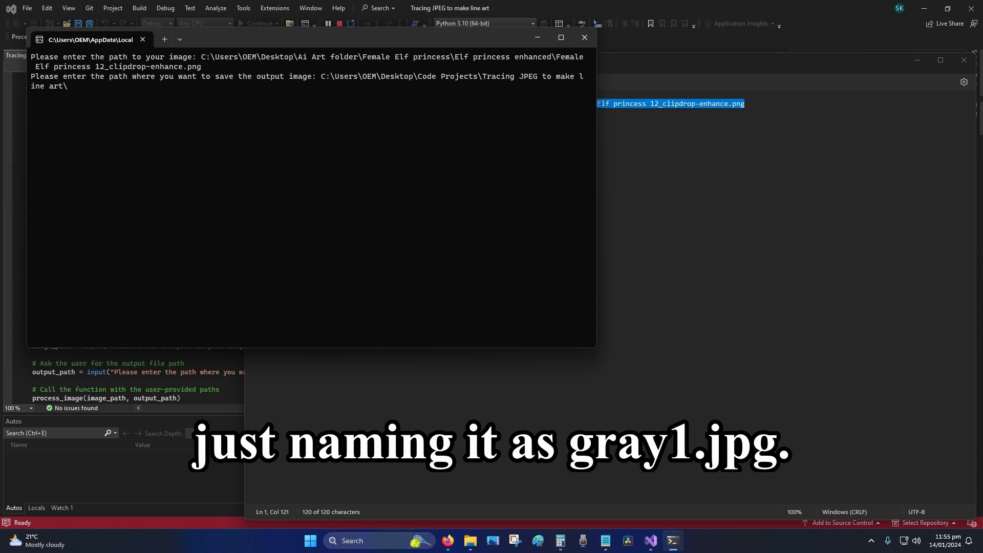
text(grey1)
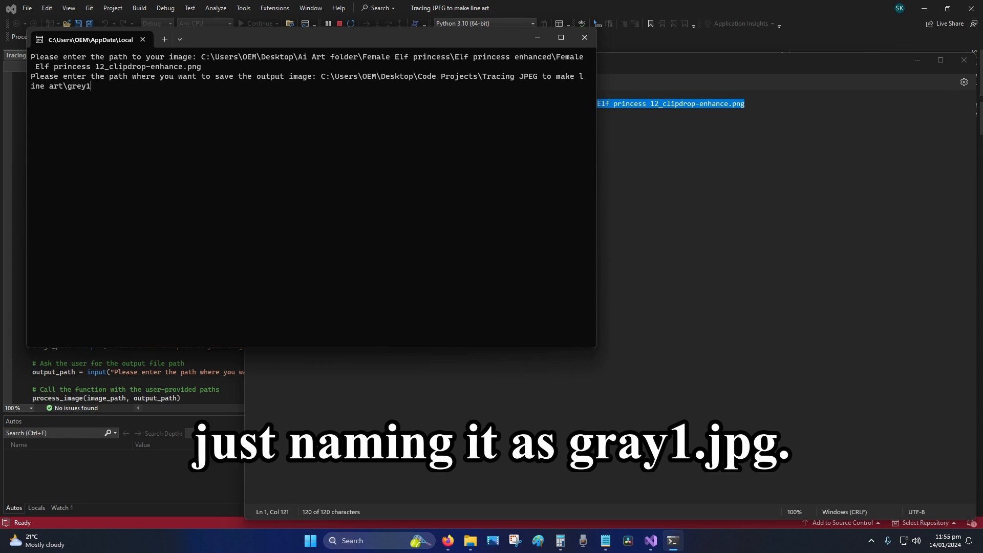
text(.j)
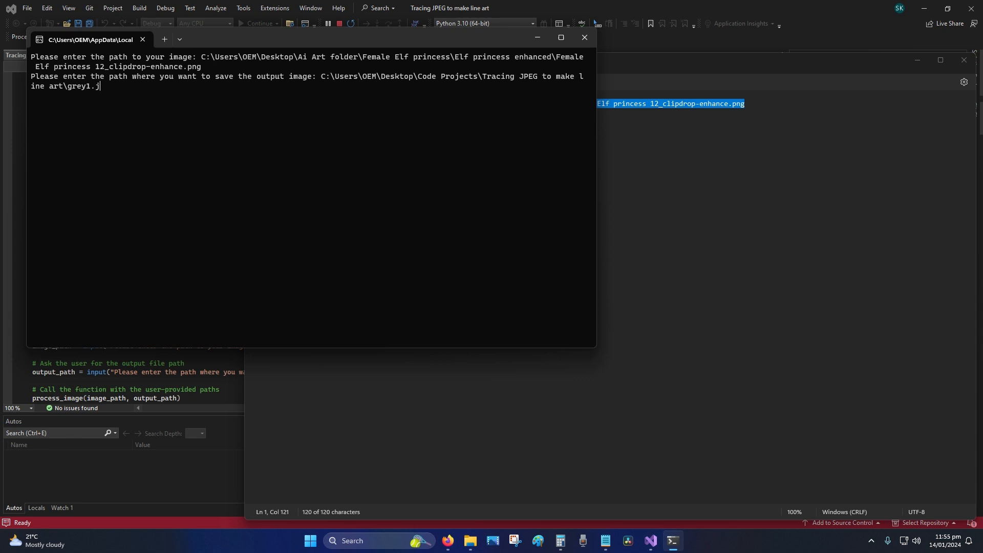
text(peg)
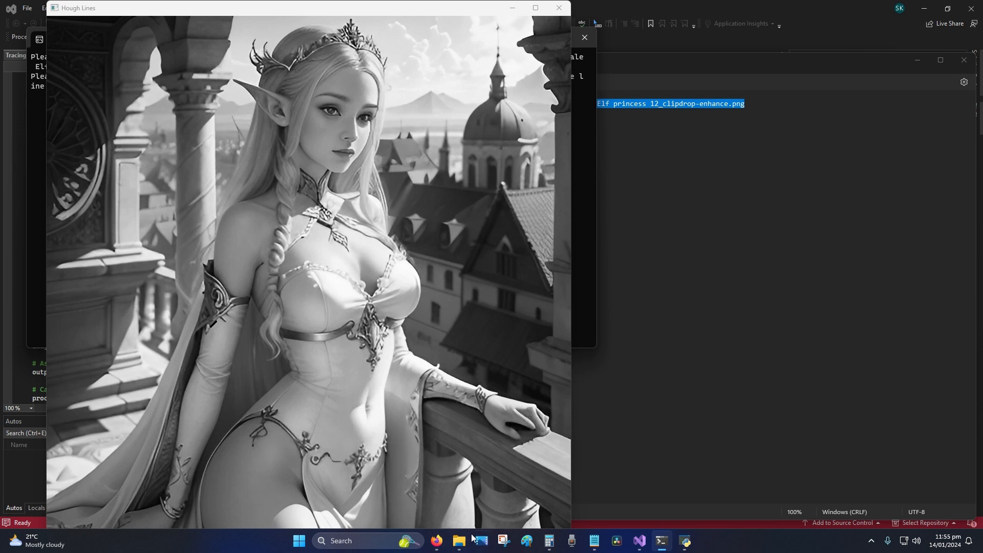
mouse_move(459, 541)
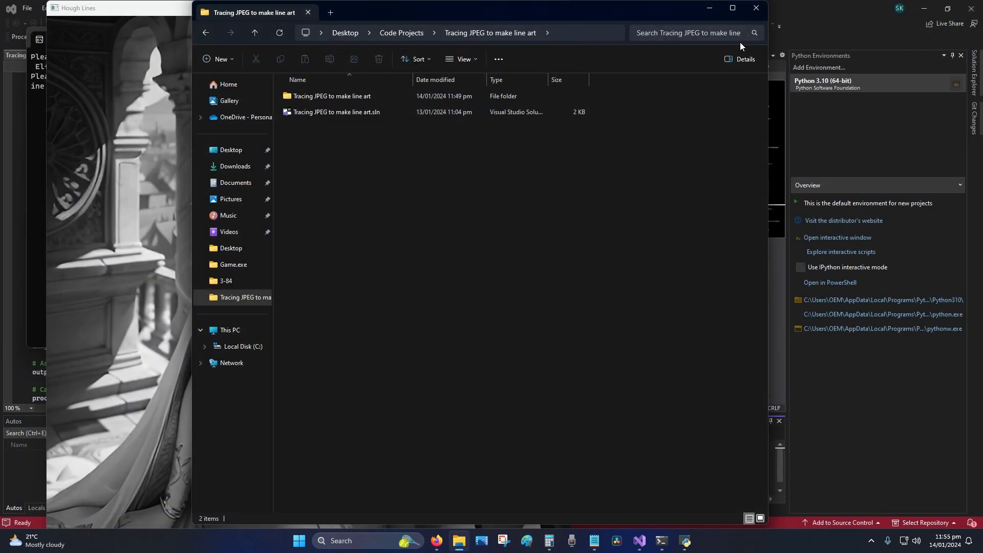
mouse_move(649, 11)
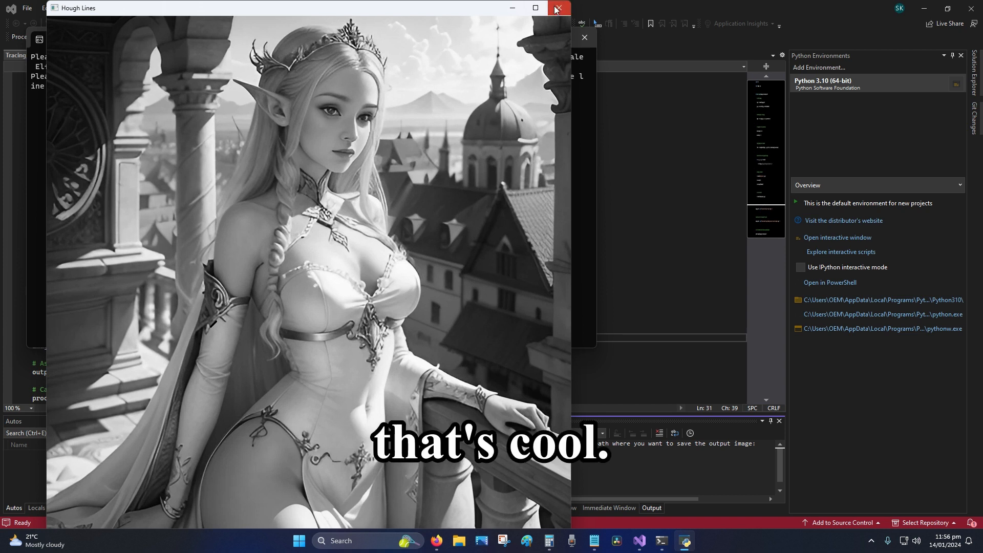
Close the Hough Lines grayscale image window and the finished script's console.
click(557, 7)
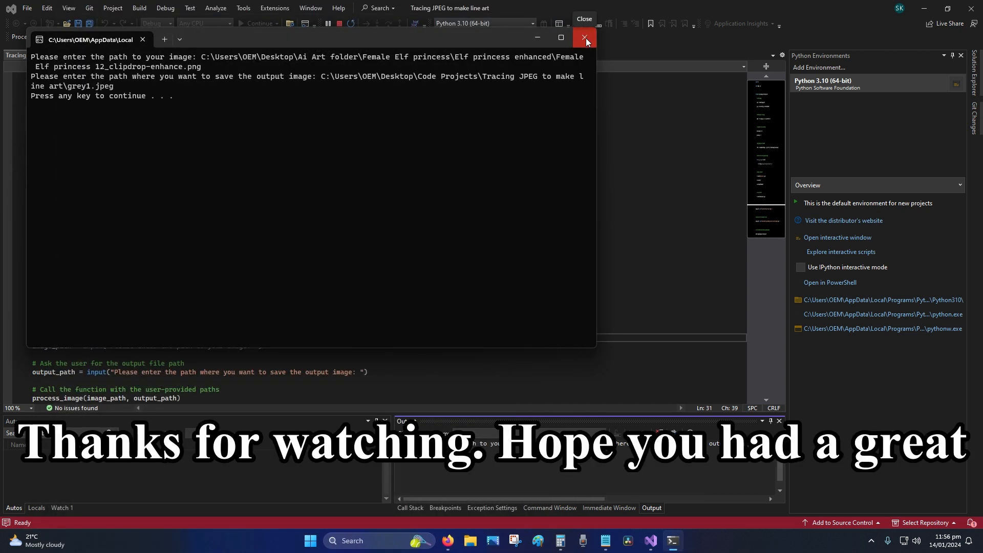
click(583, 38)
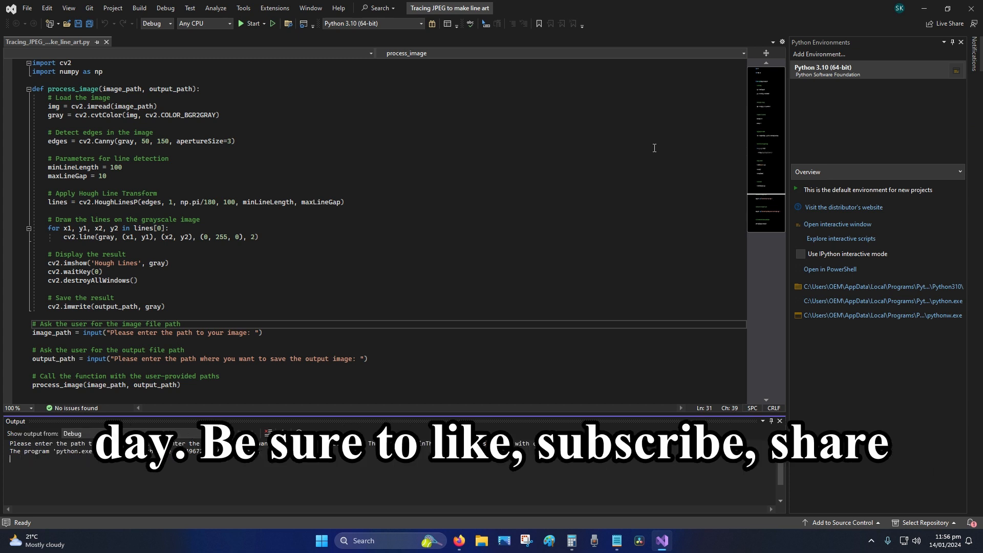